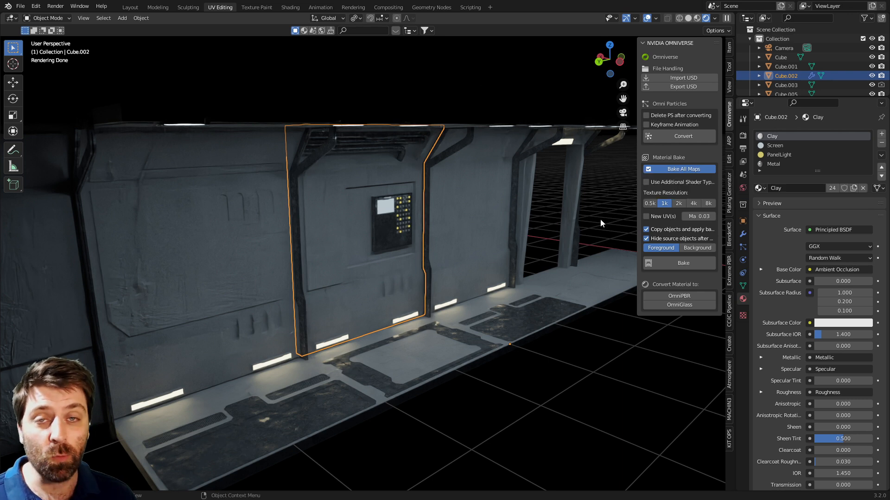
{"action": "mouse_move", "coordinate": [567, 288]}
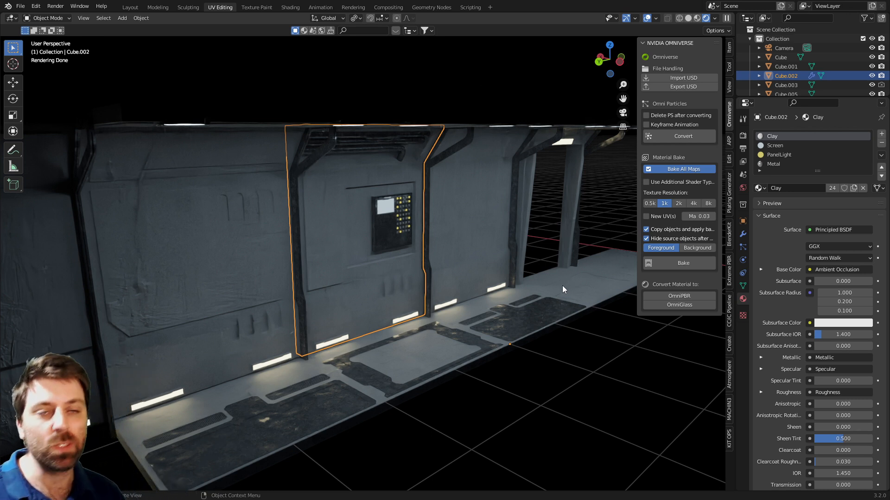
{"action": "mouse_move", "coordinate": [489, 262]}
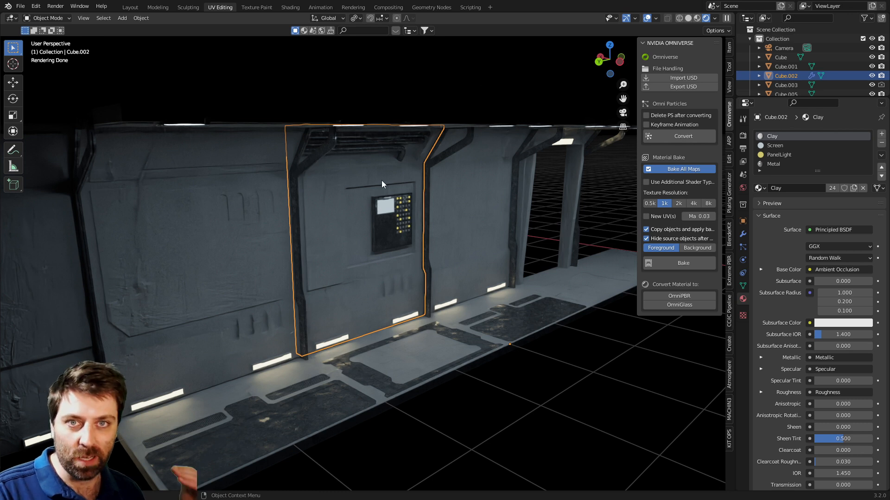
{"action": "mouse_move", "coordinate": [402, 358]}
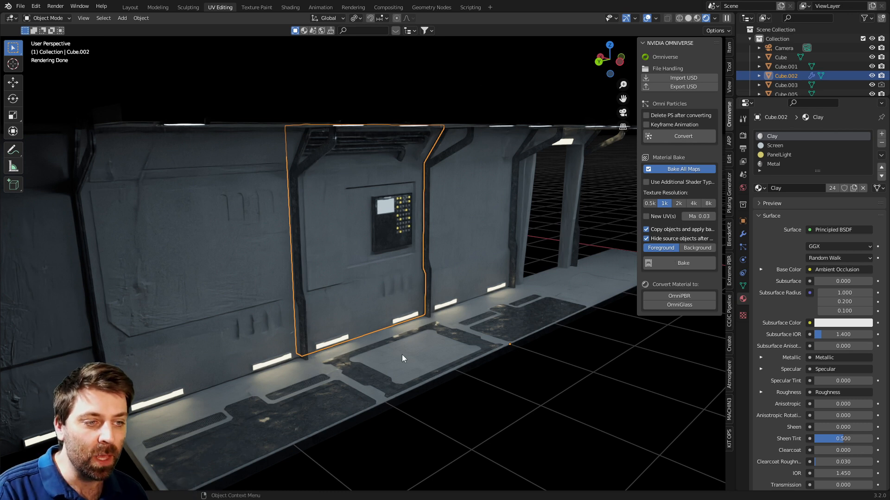
{"action": "mouse_move", "coordinate": [299, 167]}
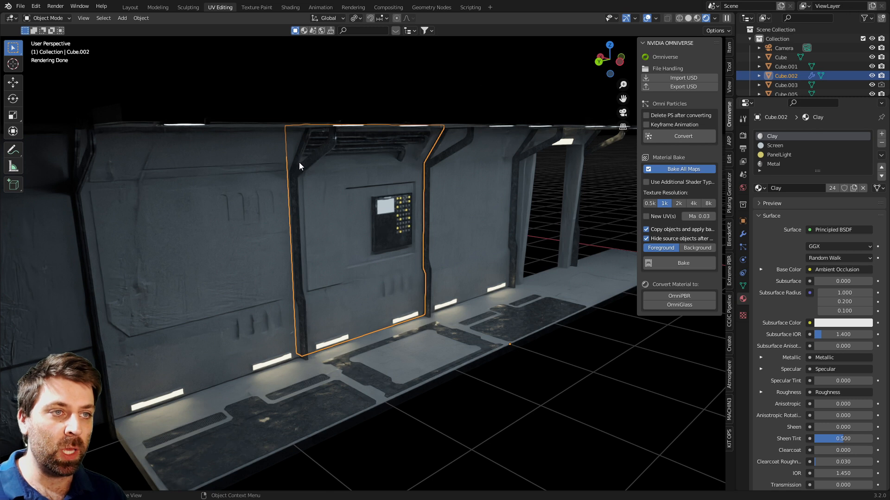
{"action": "mouse_move", "coordinate": [553, 174]}
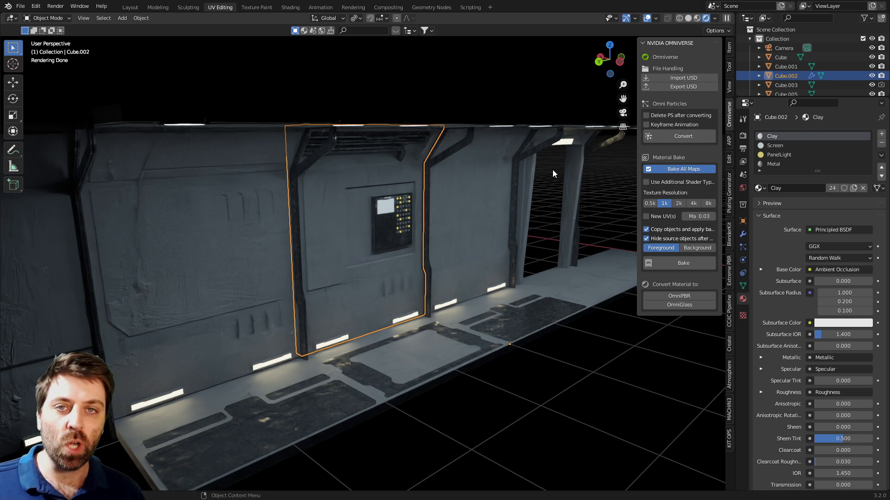
{"action": "mouse_move", "coordinate": [294, 9]}
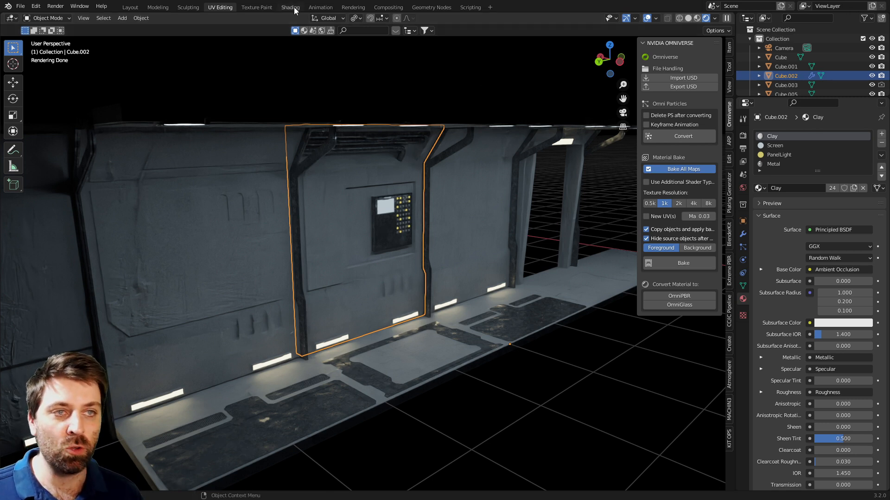
Step: Switch to the Shading workspace to view the wall's Clay material node tree
{"action": "left_click", "coordinate": [290, 7]}
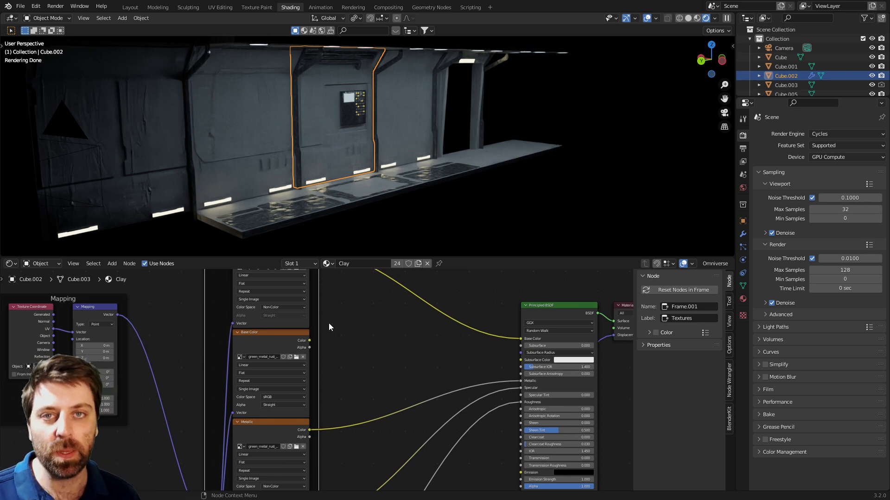
{"action": "mouse_move", "coordinate": [336, 358]}
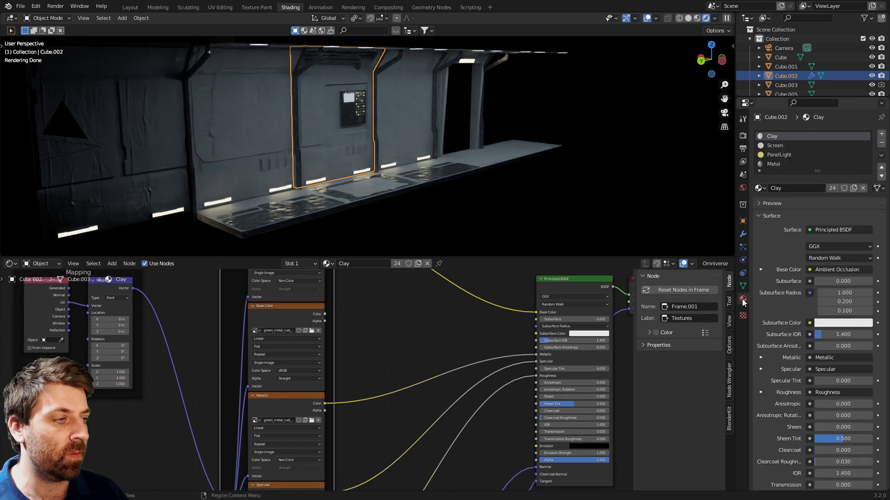
Step: Inspect the Screen and Metal material slots, then reselect the Screen material
{"action": "left_click", "coordinate": [775, 145]}
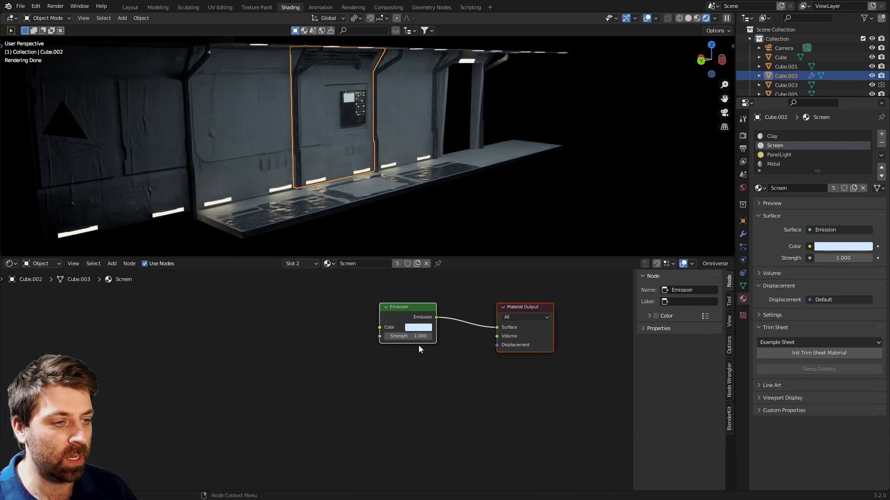
{"action": "left_click", "coordinate": [774, 163]}
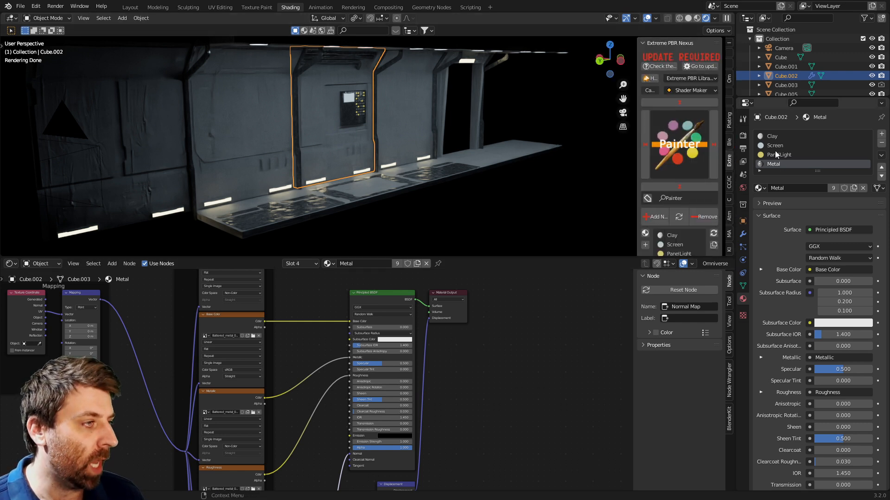
{"action": "left_click", "coordinate": [774, 145]}
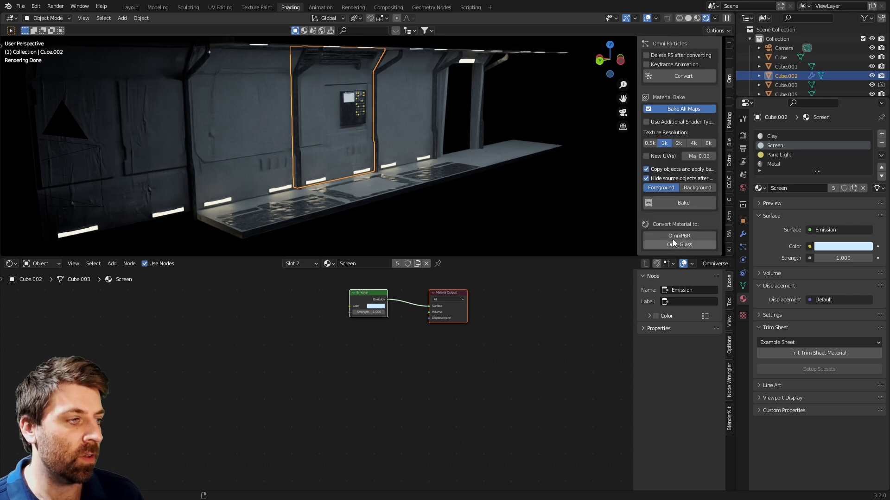
Step: Convert the Screen material to OmniPBR and return to the Layout workspace
{"action": "left_click", "coordinate": [678, 235]}
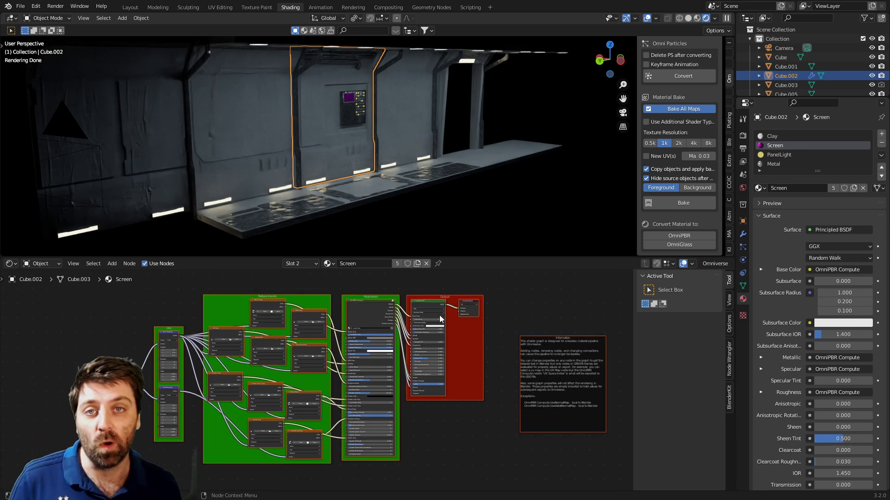
{"action": "left_click", "coordinate": [129, 7]}
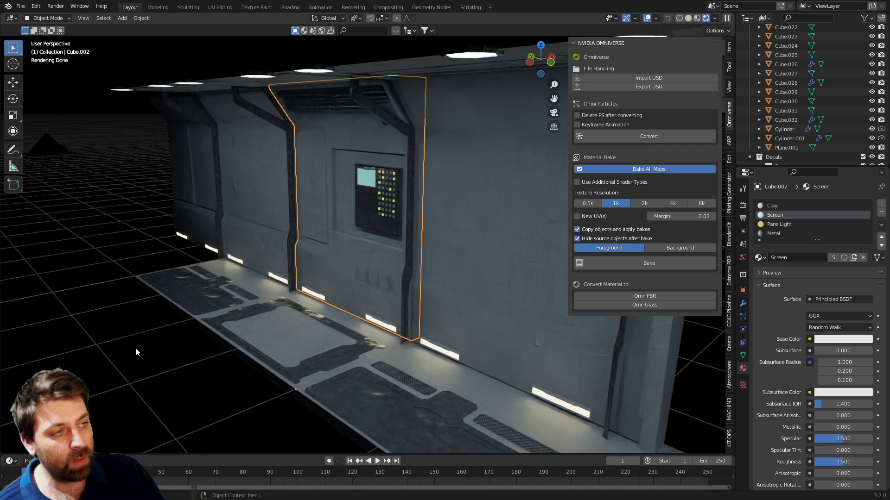
{"action": "mouse_move", "coordinate": [238, 245]}
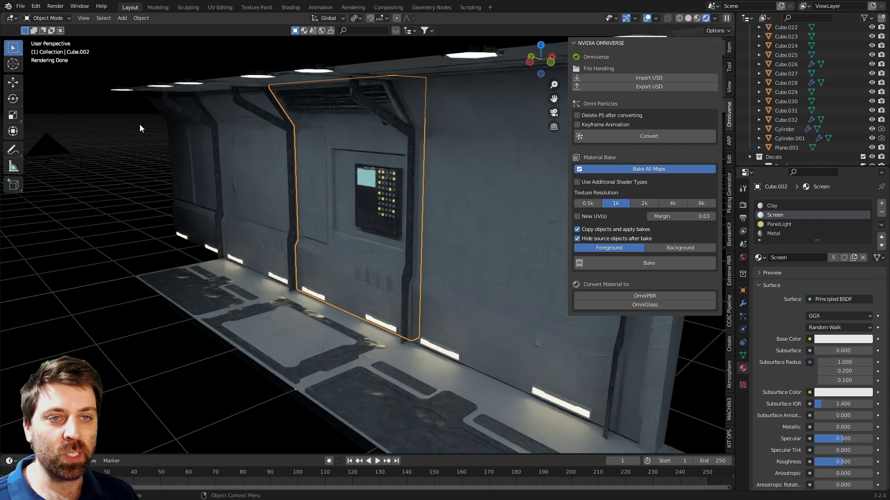
Step: Bring up the File menu's export format list
{"action": "left_click", "coordinate": [20, 6]}
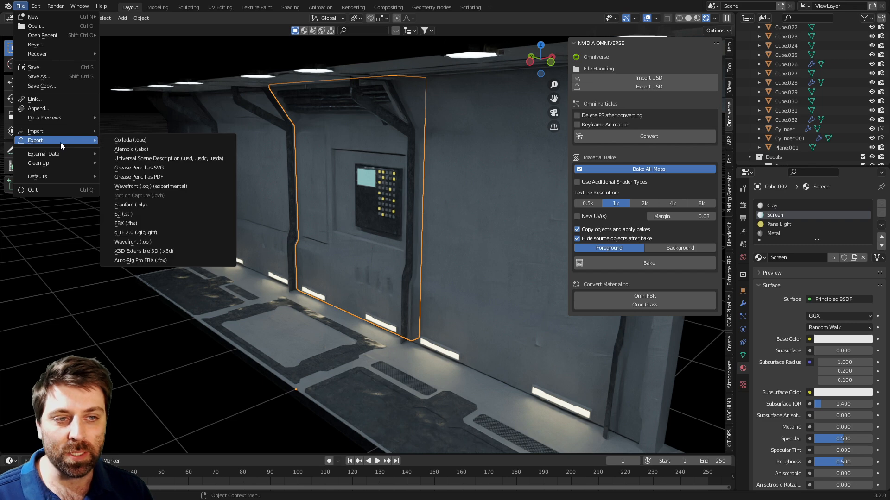
Step: Export as FBX onto 016_ScifiModular.fbx with Path Mode set to Copy
{"action": "left_click", "coordinate": [126, 223]}
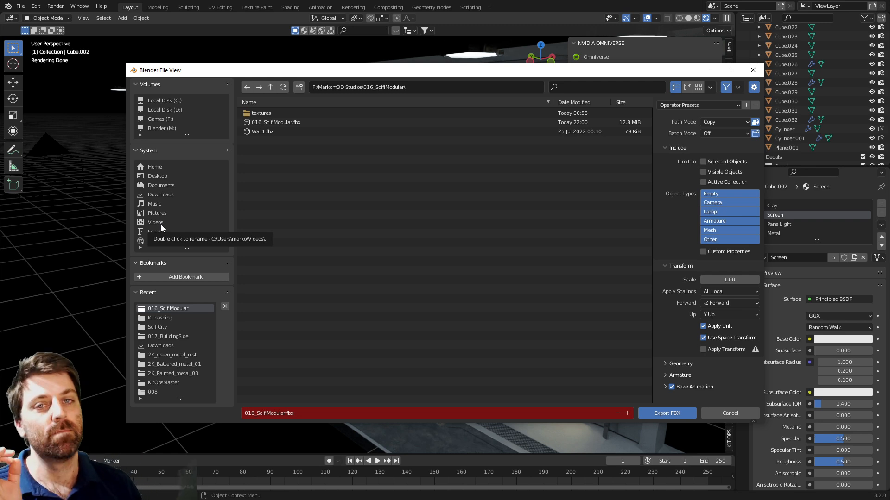
{"action": "mouse_move", "coordinate": [400, 202]}
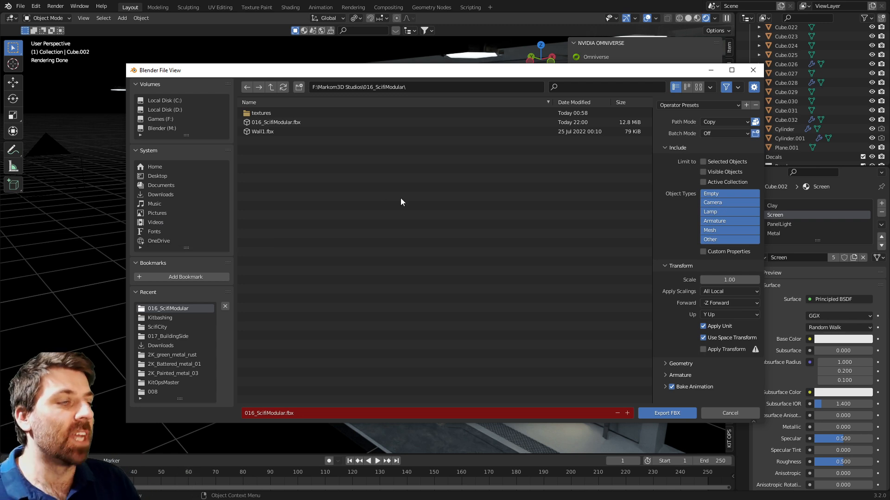
{"action": "left_click", "coordinate": [276, 122]}
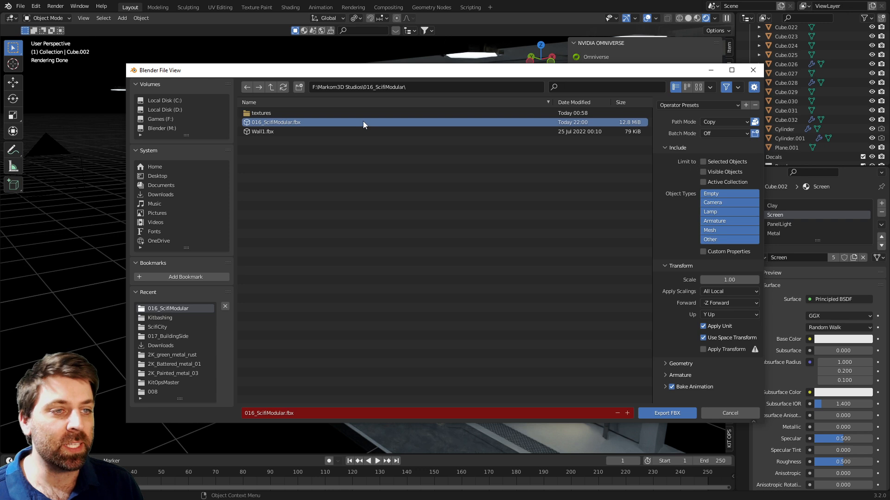
{"action": "left_click", "coordinate": [725, 122]}
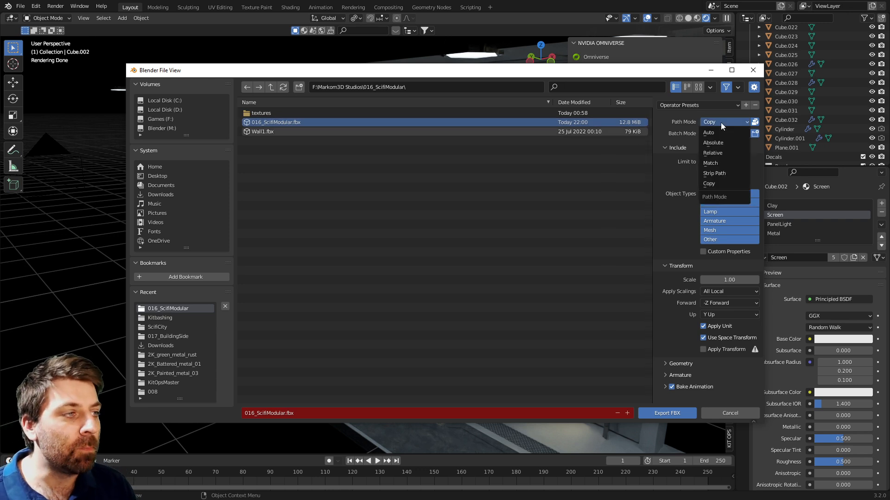
{"action": "left_click", "coordinate": [708, 184]}
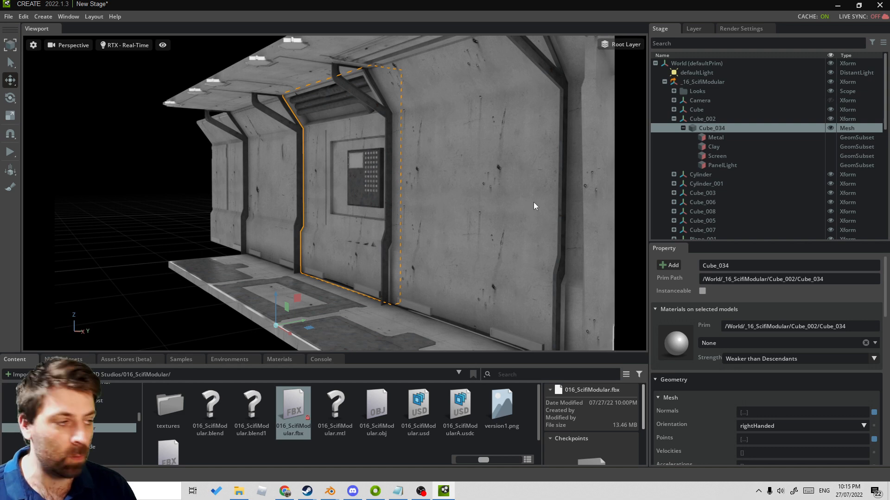
{"action": "left_click", "coordinate": [716, 137]}
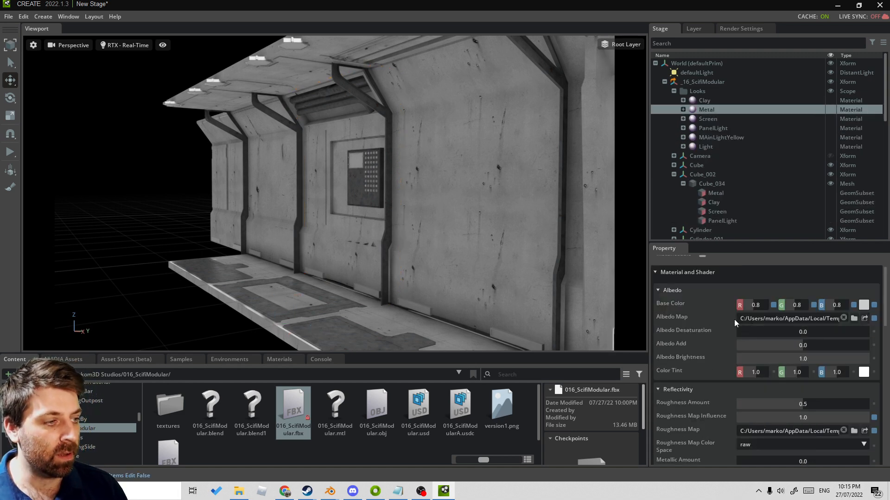
{"action": "scroll", "scroll_direction": "down", "scroll_amount": 3}
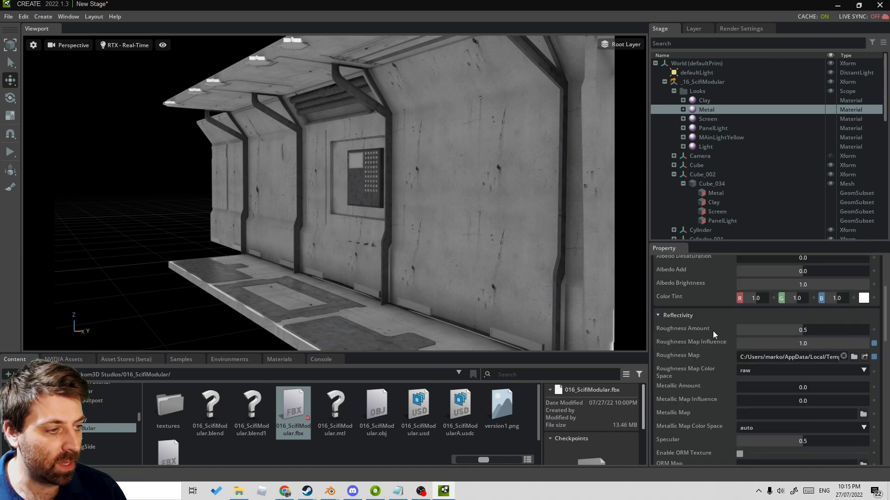
{"action": "scroll", "scroll_direction": "down", "scroll_amount": 3}
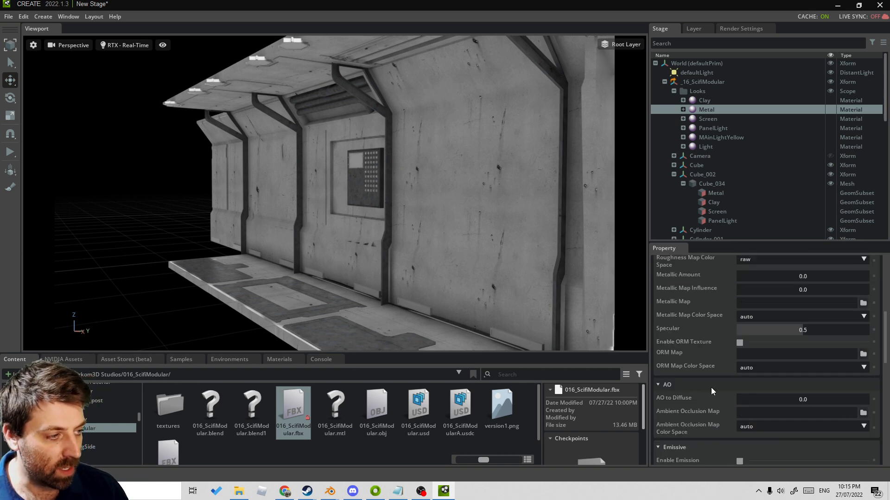
{"action": "scroll", "scroll_direction": "down", "scroll_amount": 3}
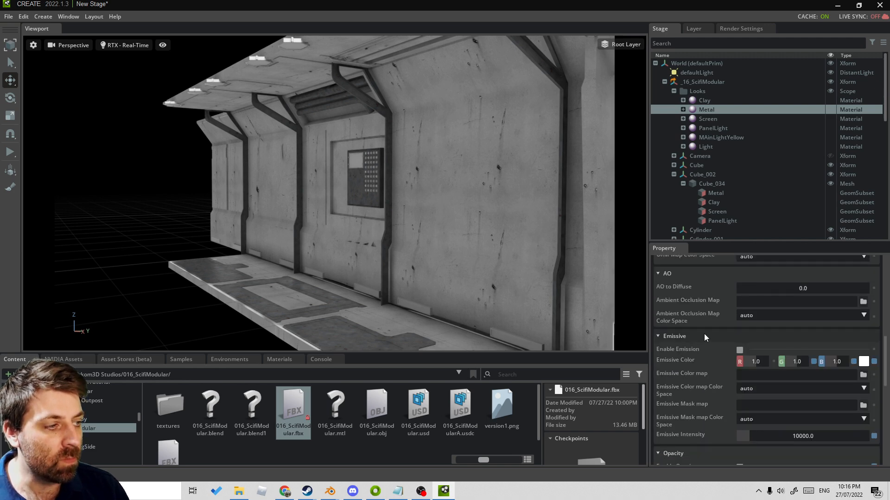
{"action": "scroll", "scroll_direction": "down", "scroll_amount": 3}
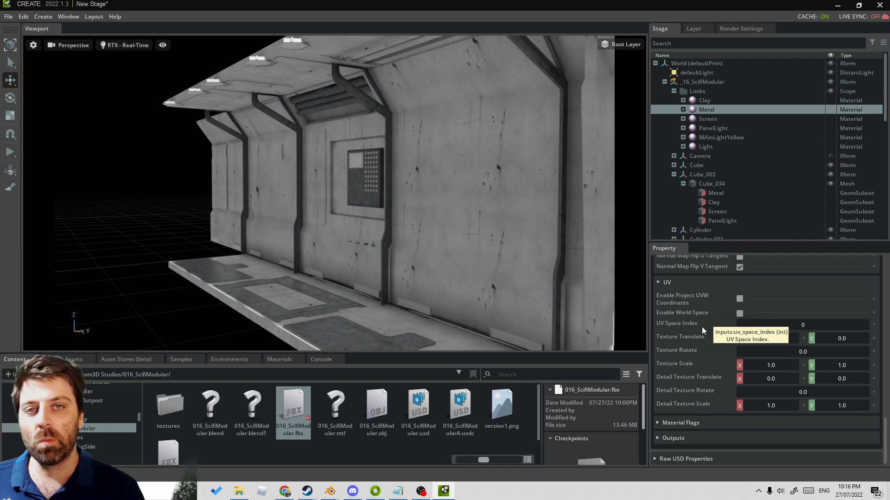
{"action": "scroll", "scroll_direction": "down", "scroll_amount": 3}
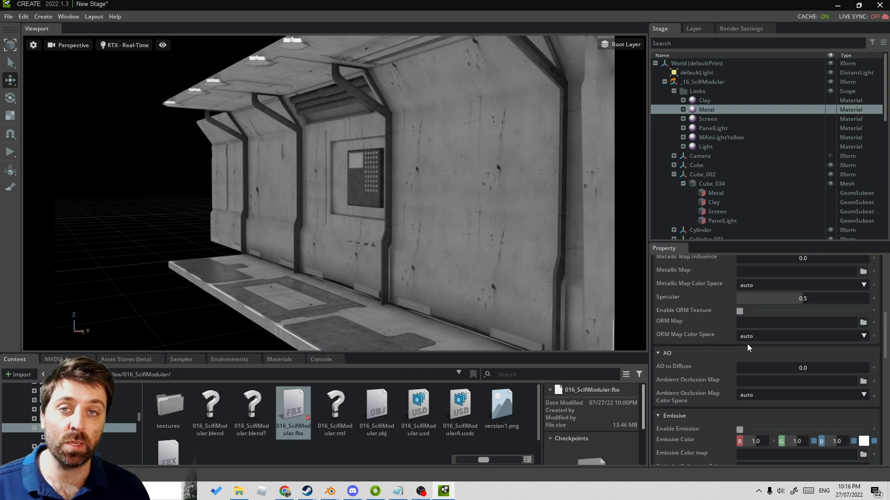
Step: Enable emission with a light blue colour on the Screen material, then select Light
{"action": "left_click", "coordinate": [717, 211]}
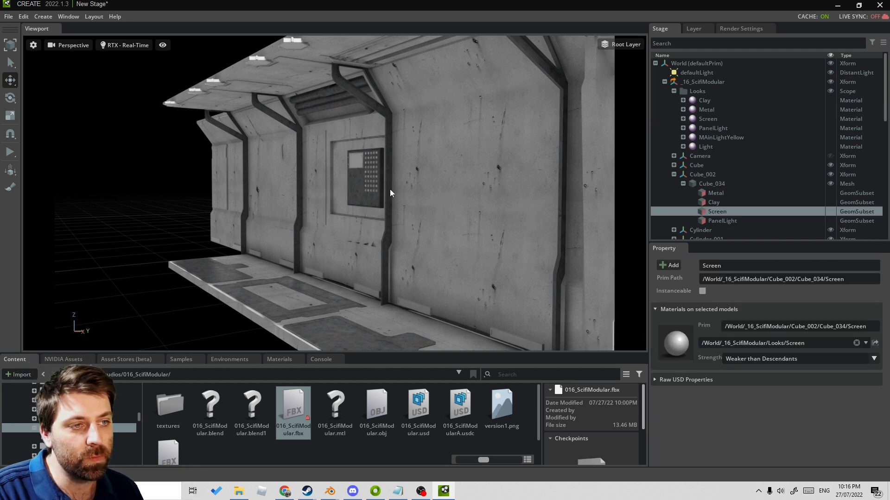
{"action": "mouse_move", "coordinate": [628, 214]}
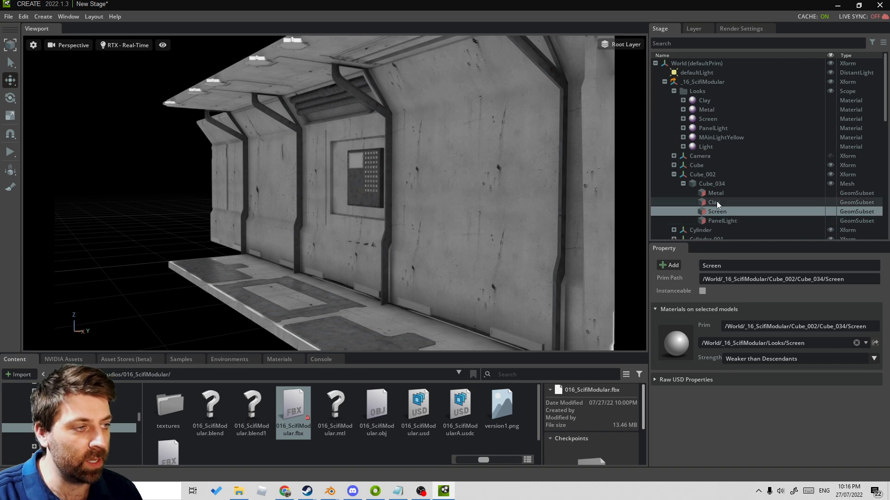
{"action": "left_click", "coordinate": [708, 118]}
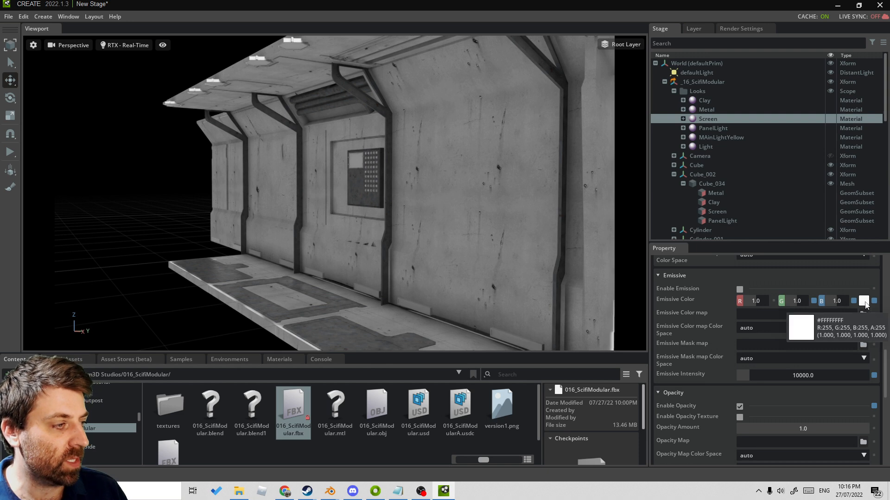
{"action": "left_click", "coordinate": [863, 301]}
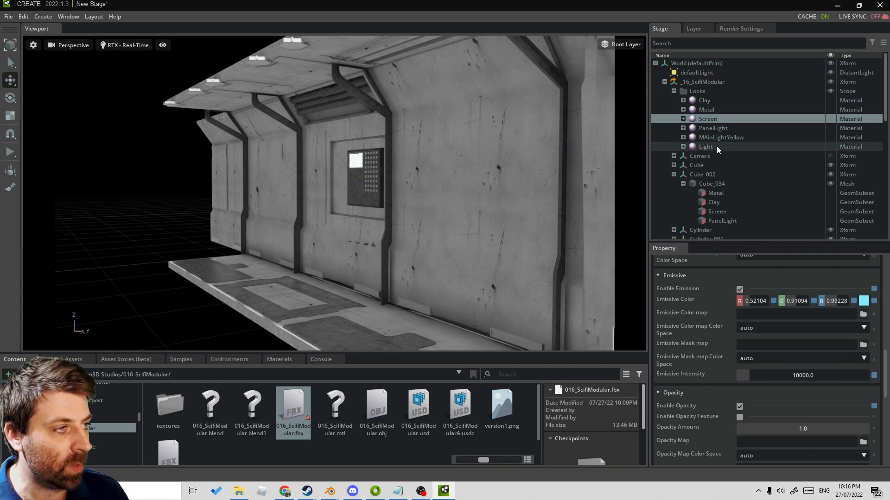
{"action": "left_click", "coordinate": [706, 147]}
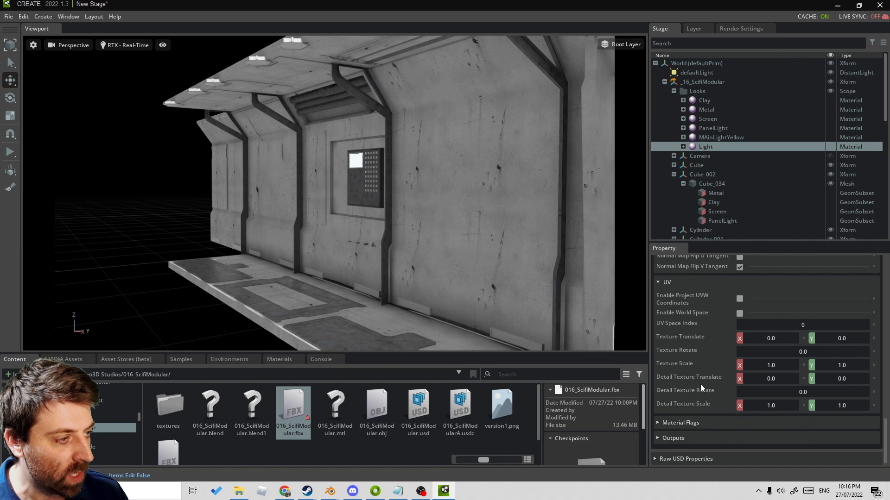
Step: Enable emission on the Light material with a pale mint-white emissive colour
{"action": "scroll", "scroll_direction": "down", "scroll_amount": 3}
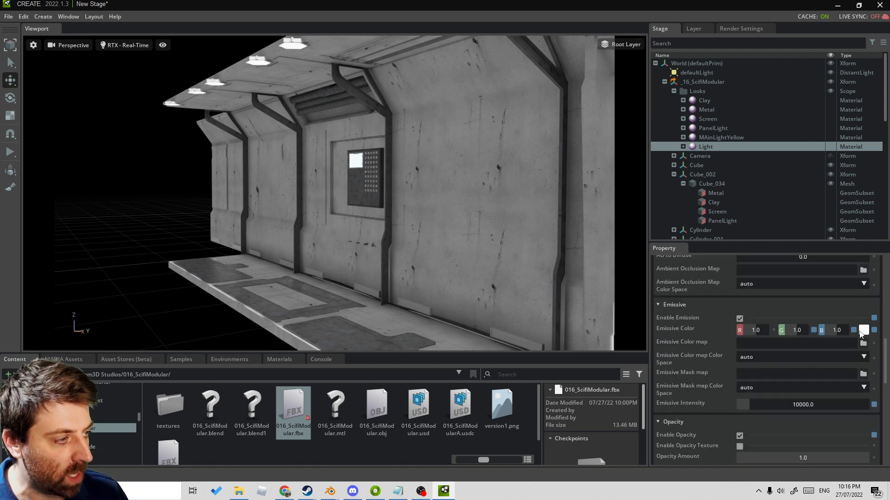
{"action": "left_click", "coordinate": [863, 329]}
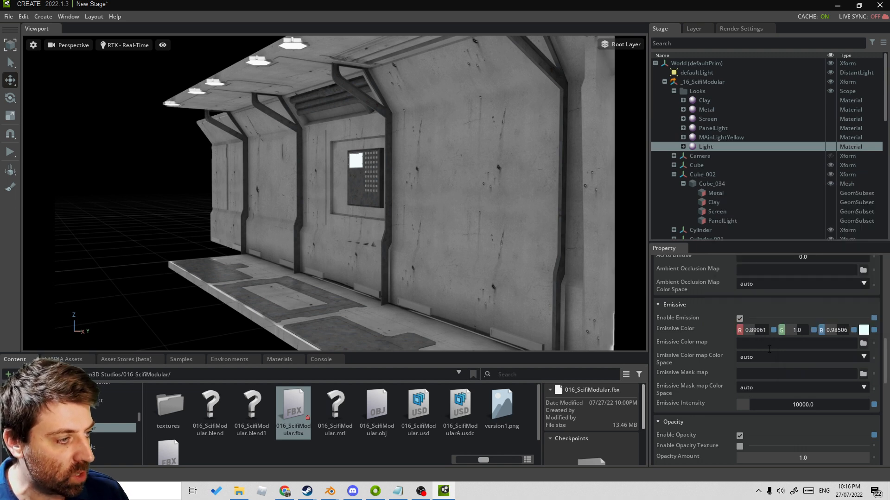
Step: Switch the viewport render mode to RTX - Interactive (Path Tracing)
{"action": "left_click", "coordinate": [127, 45]}
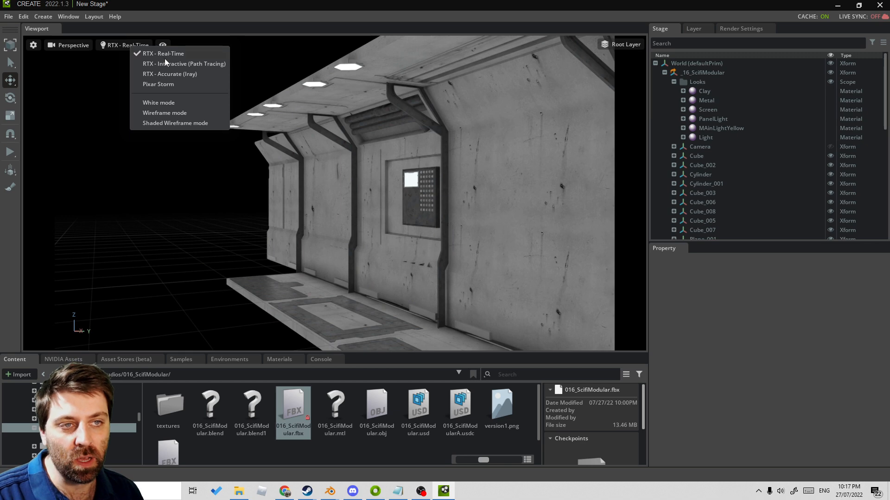
{"action": "mouse_move", "coordinate": [196, 67]}
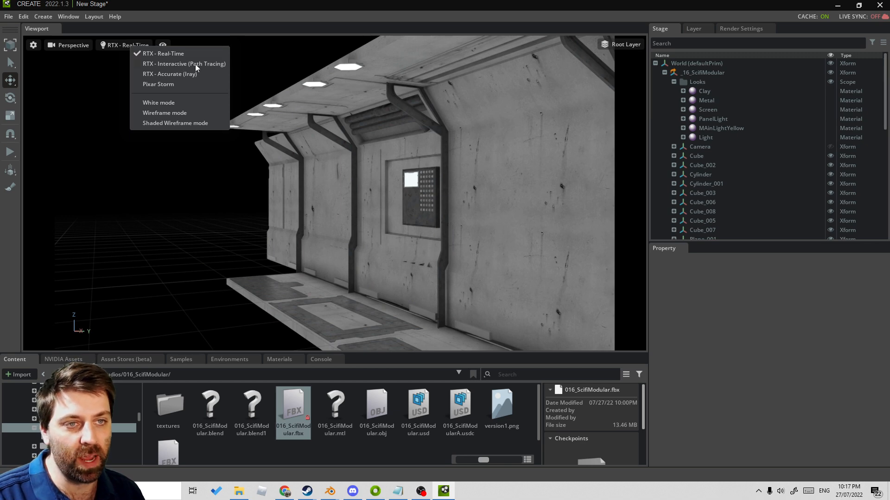
{"action": "left_click", "coordinate": [183, 64]}
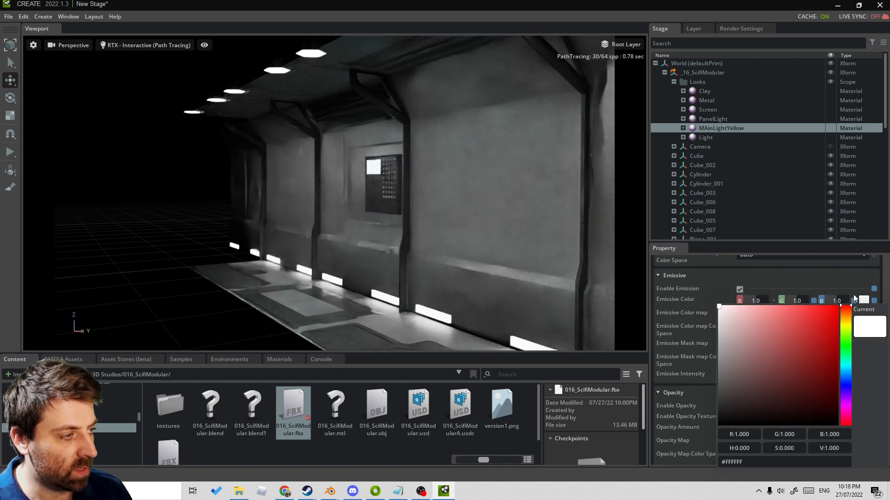
Step: Choose a new emissive colour for the MAinLightYellow strip lights
{"action": "left_click", "coordinate": [755, 306]}
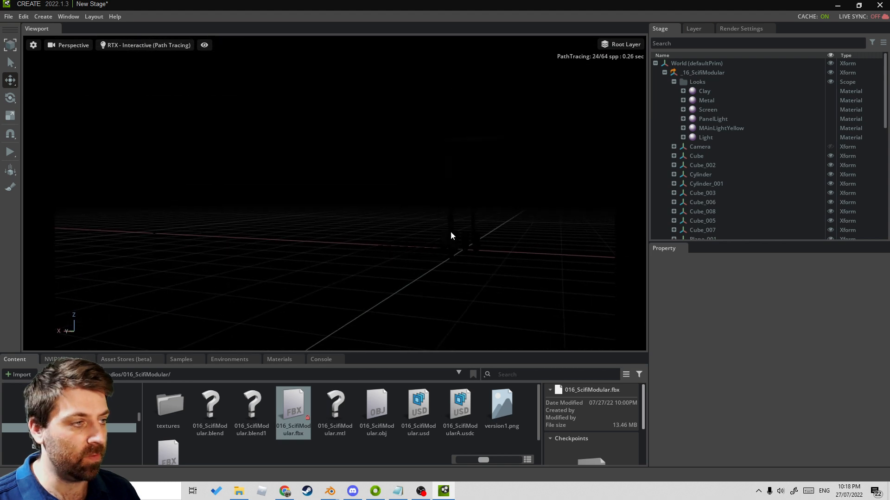
Step: Set _16_ScifiModular_2's Transform scale to 100.0 on X, Y and Z
{"action": "left_click", "coordinate": [708, 215]}
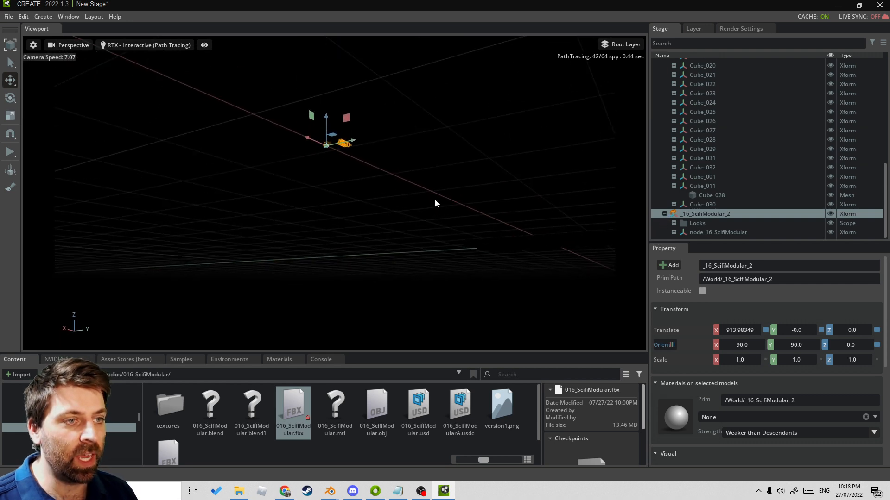
{"action": "mouse_move", "coordinate": [490, 216]}
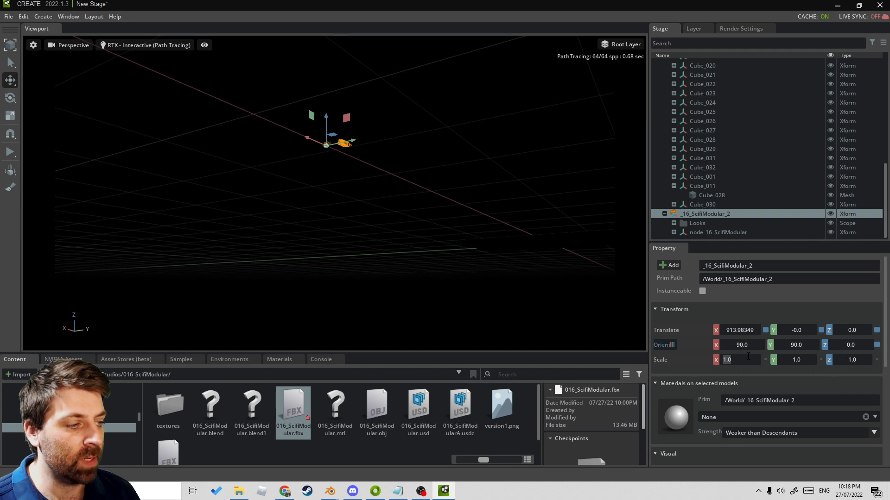
{"action": "type", "text": "100.0"}
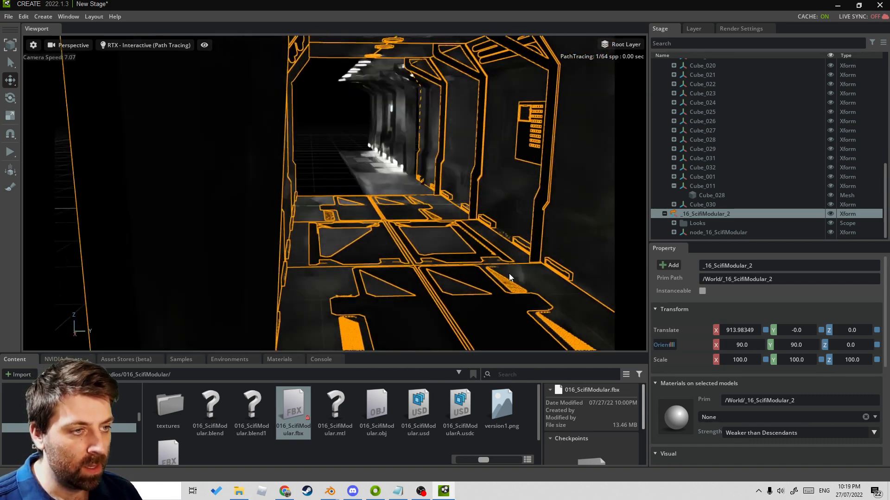
Step: Switch the Omniverse viewport render mode to RTX - Real-Time
{"action": "left_click", "coordinate": [145, 45]}
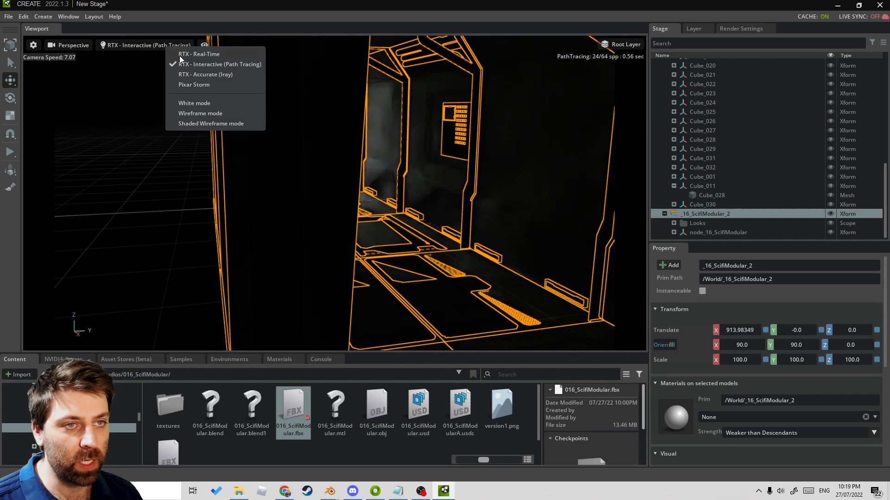
{"action": "left_click", "coordinate": [199, 54]}
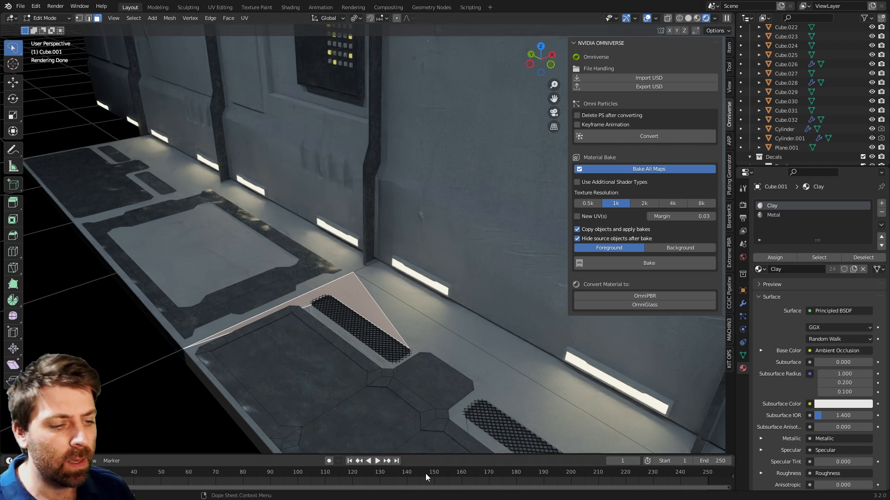
{"action": "mouse_move", "coordinate": [390, 322]}
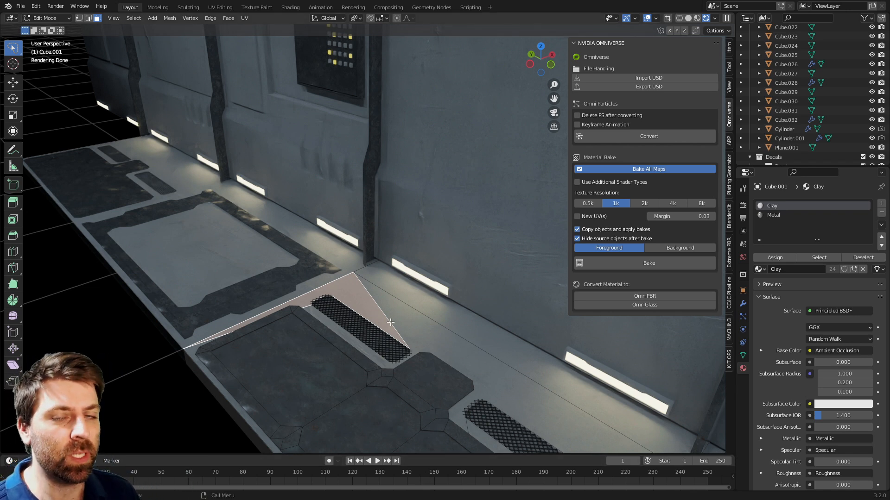